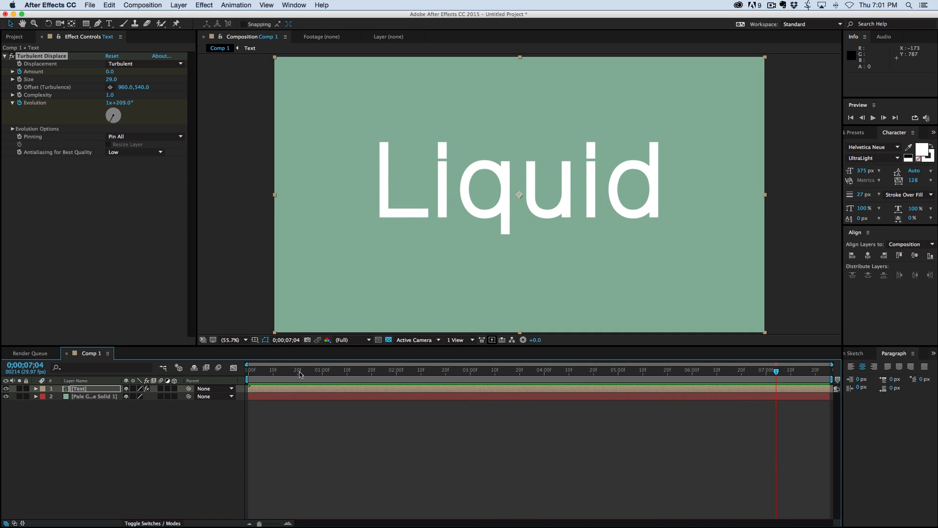
pyautogui.moveTo(303, 366)
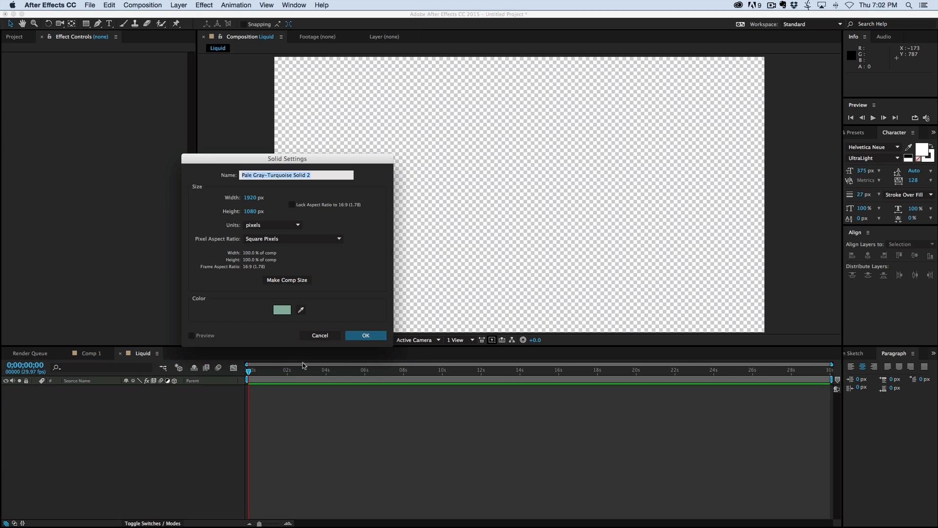
# - Confirm the new pale gray-turquoise solid as the Liquid composition background
pyautogui.click(365, 335)
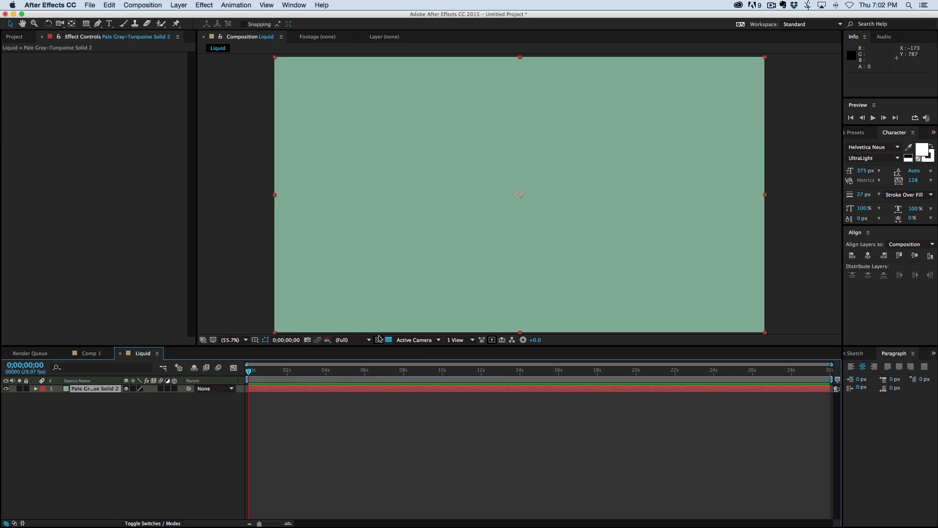
# - Add a white text layer reading Liquid and centre it over the turquoise background
pyautogui.click(110, 24)
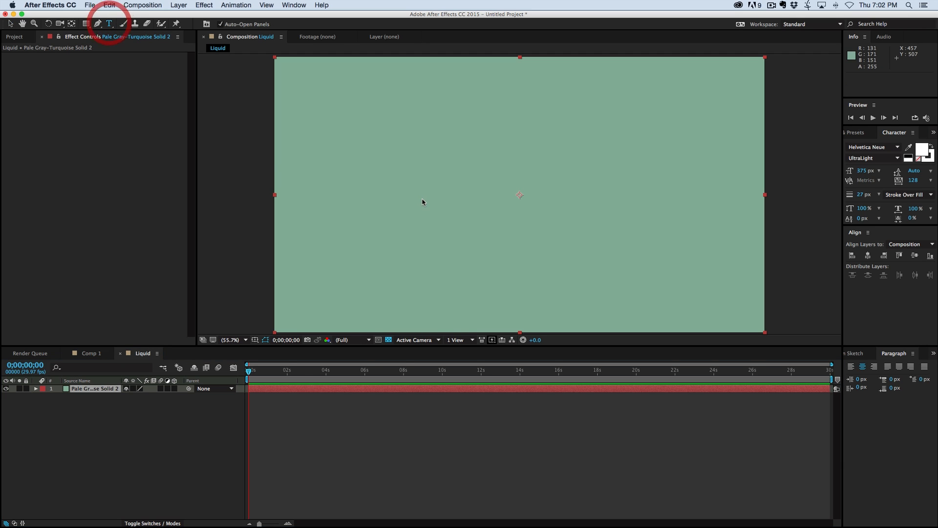
pyautogui.click(439, 177)
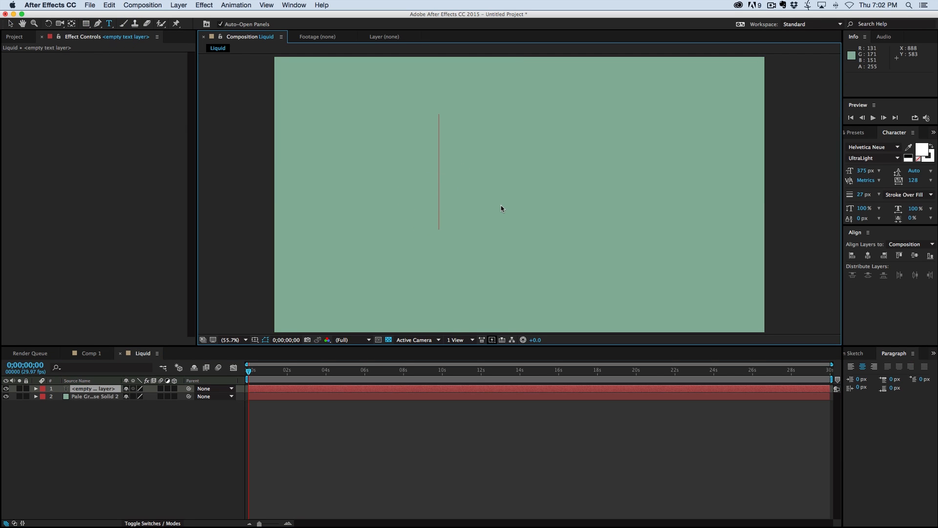
pyautogui.write('Liquid')
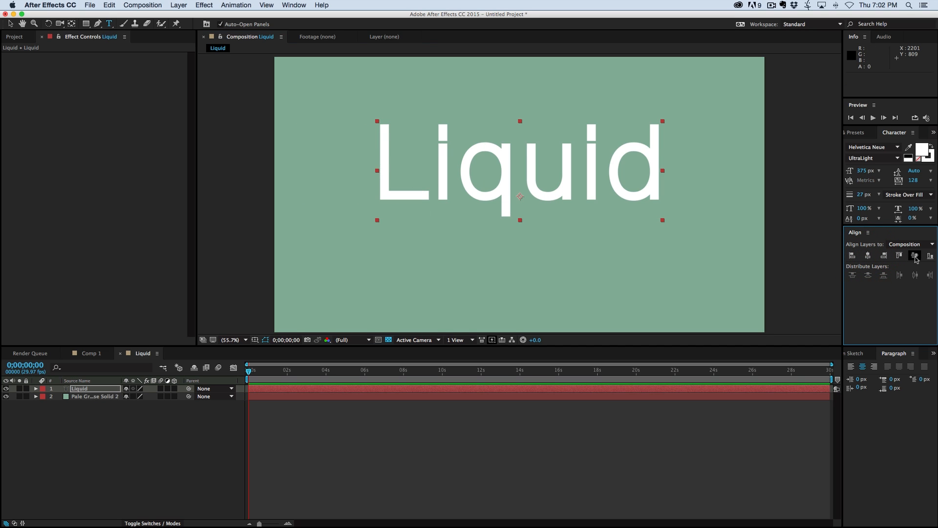
pyautogui.click(914, 255)
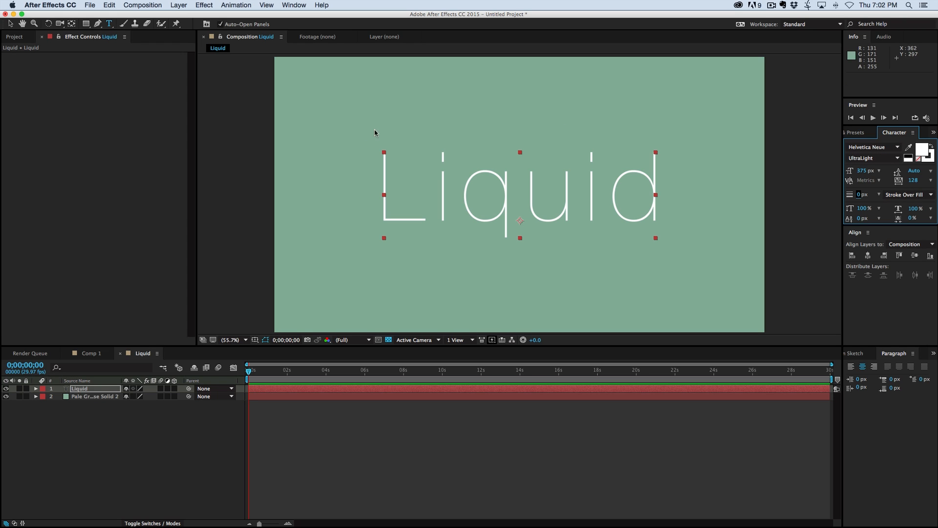
pyautogui.moveTo(418, 234)
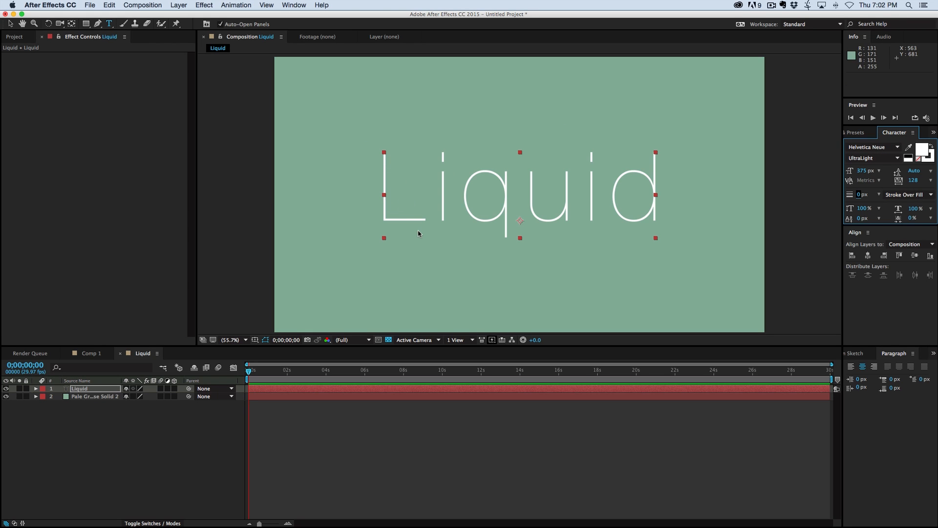
pyautogui.moveTo(546, 147)
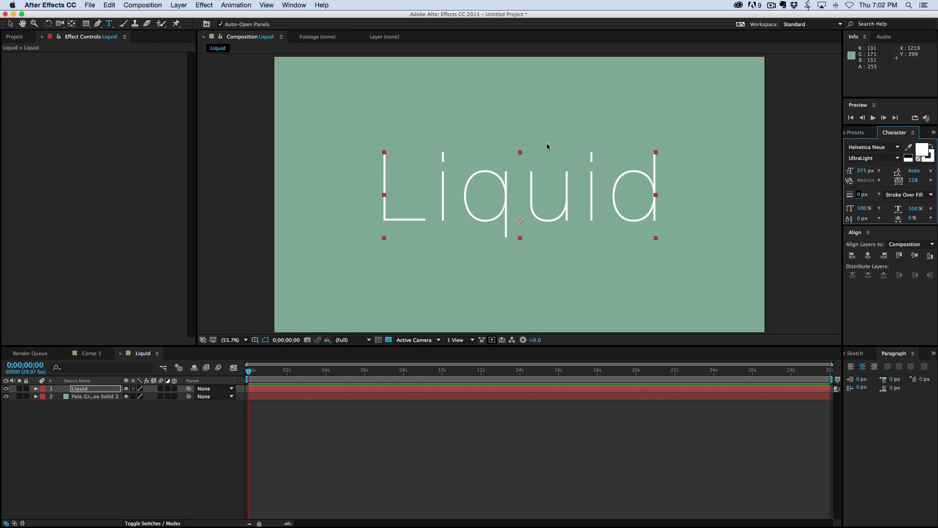
pyautogui.moveTo(656, 191)
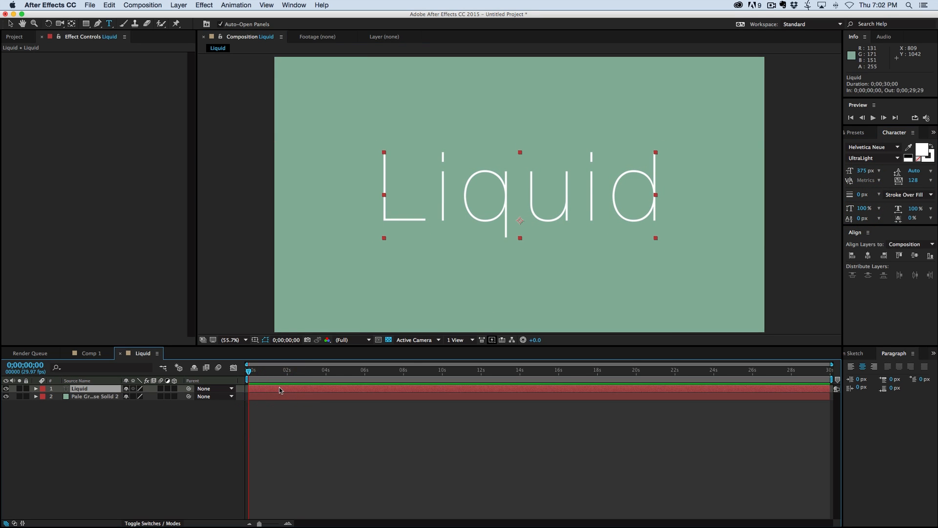
# - Apply an Expression Controls Layer Control effect to the Liquid text layer
pyautogui.click(205, 4)
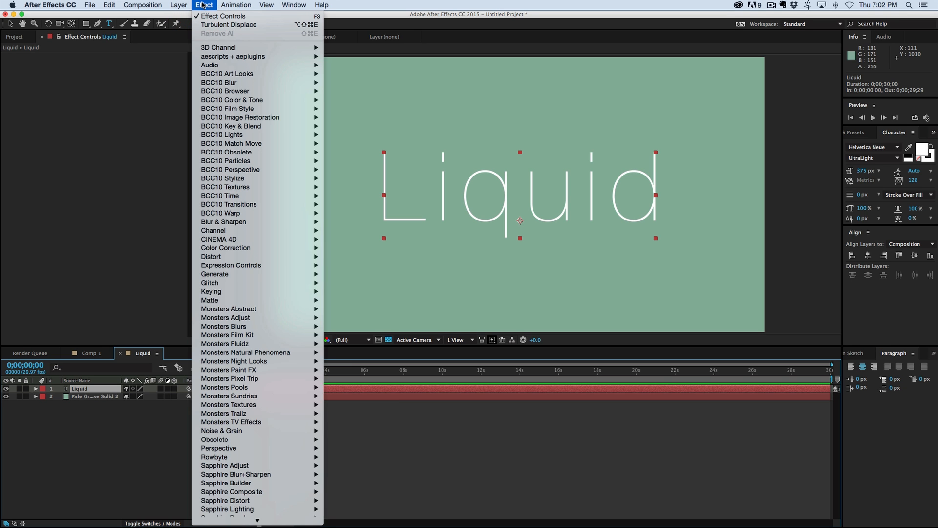
pyautogui.moveTo(231, 265)
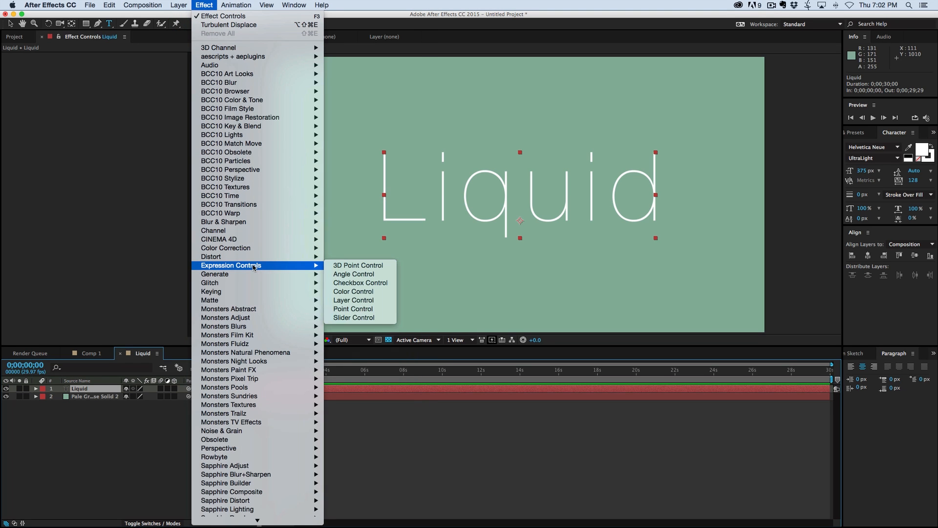
pyautogui.click(353, 300)
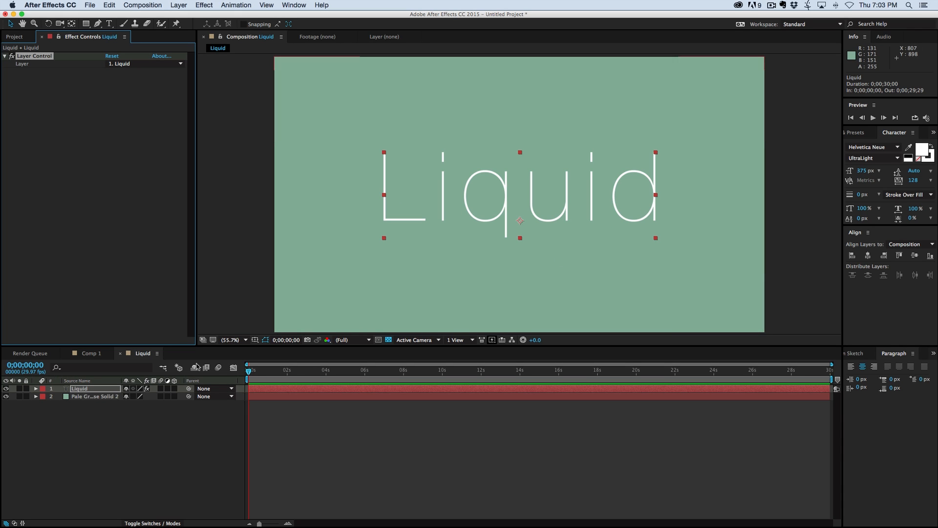
# - Link the Liquid layer's Source Text to the Layer Control with an expression
pyautogui.click(36, 389)
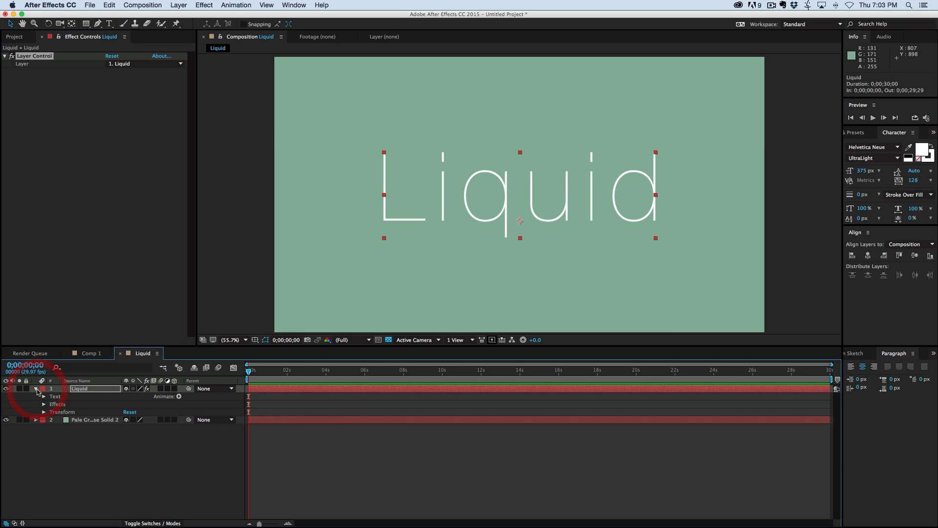
pyautogui.click(43, 396)
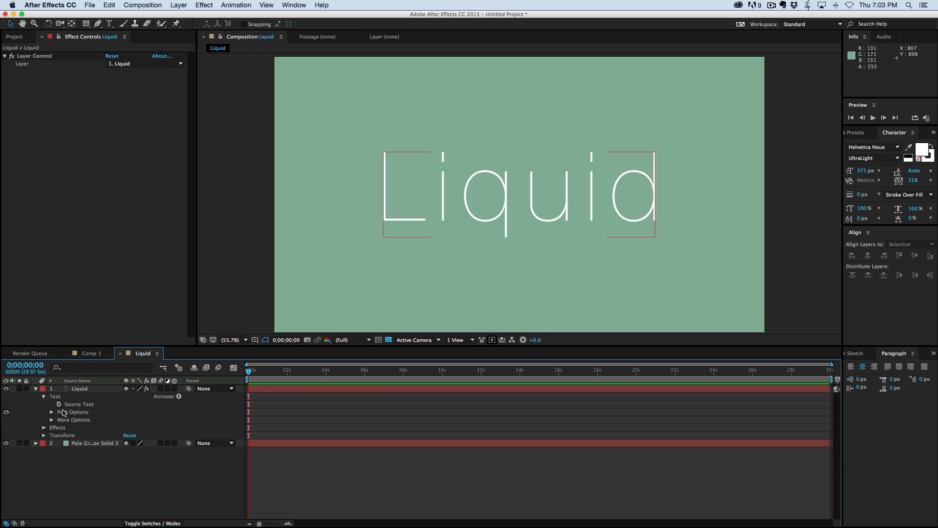
pyautogui.click(58, 404)
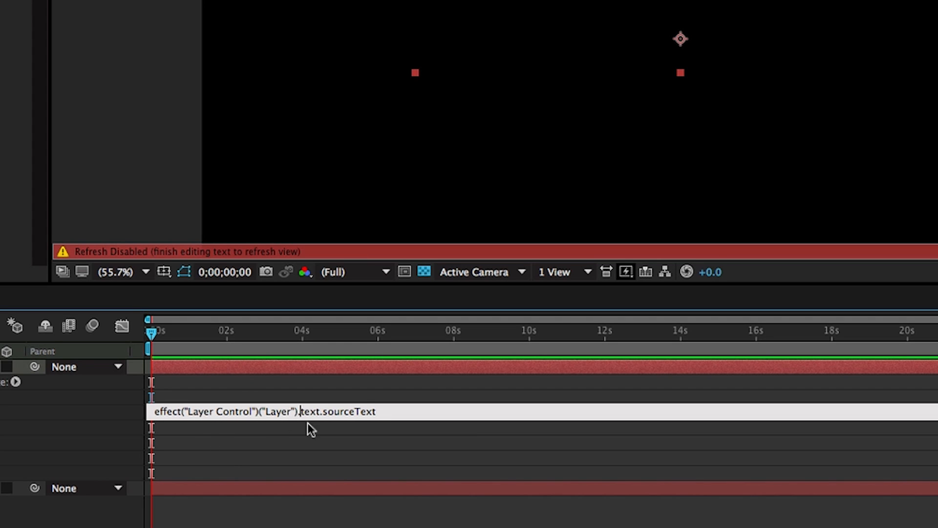
pyautogui.moveTo(347, 493)
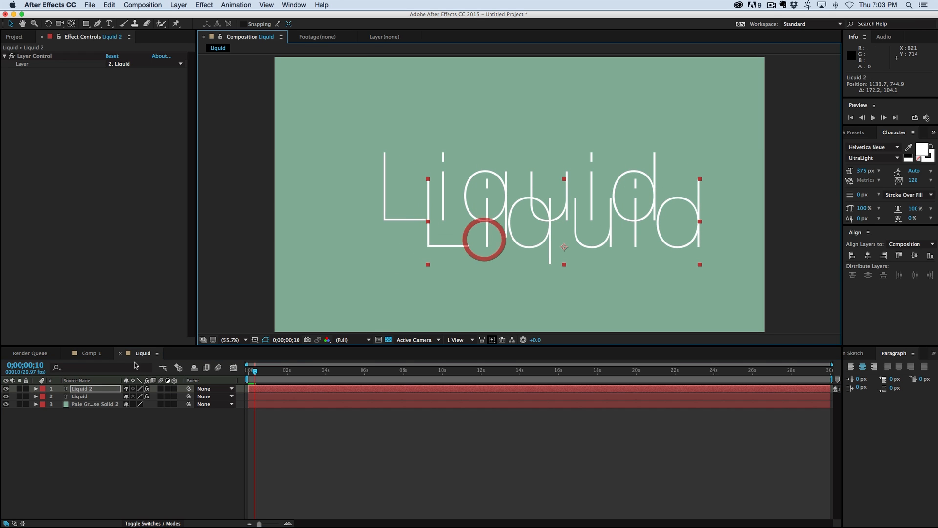
pyautogui.click(79, 396)
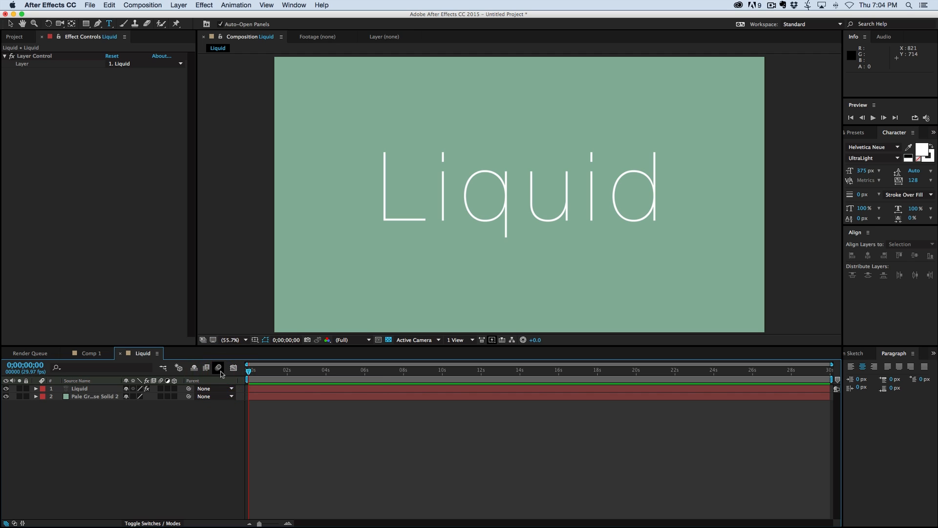
pyautogui.moveTo(287, 372)
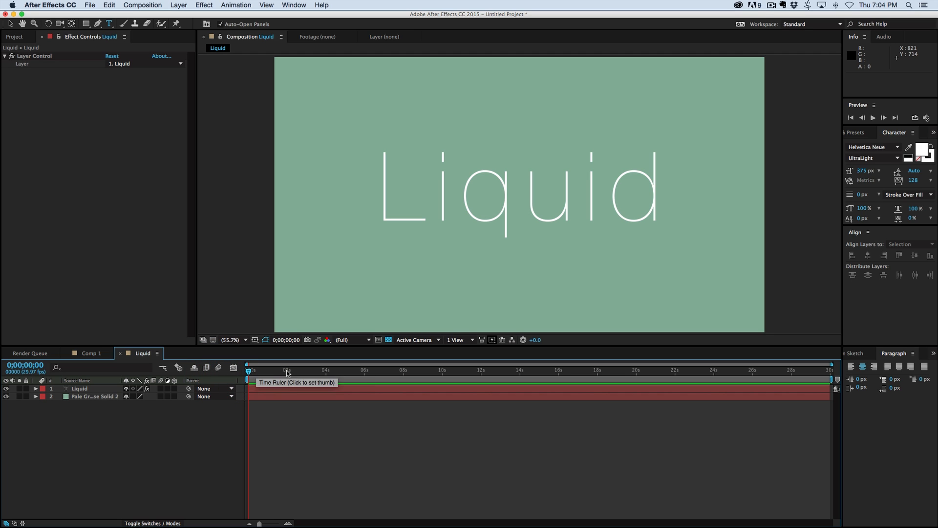
# - Draw a closed Pen mask with a wavy bottom edge cutting through the Liquid letters
pyautogui.click(79, 387)
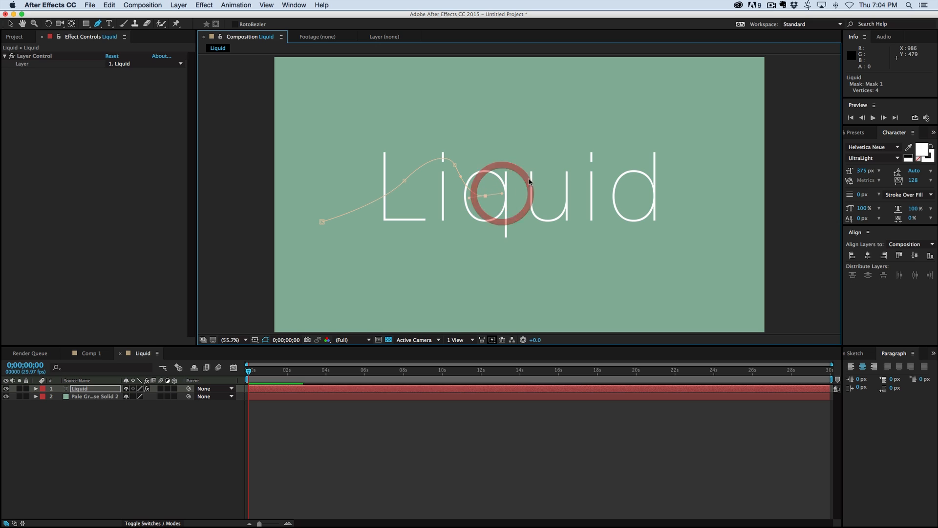
pyautogui.click(589, 188)
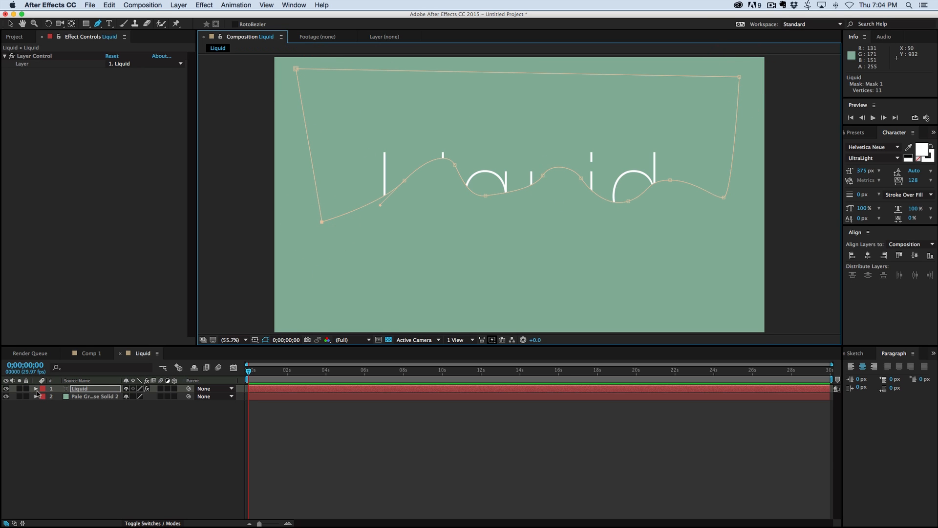
# - Keyframe Mask 1 expansion from -185 px at the start to 200 px, revealing the word
pyautogui.click(35, 388)
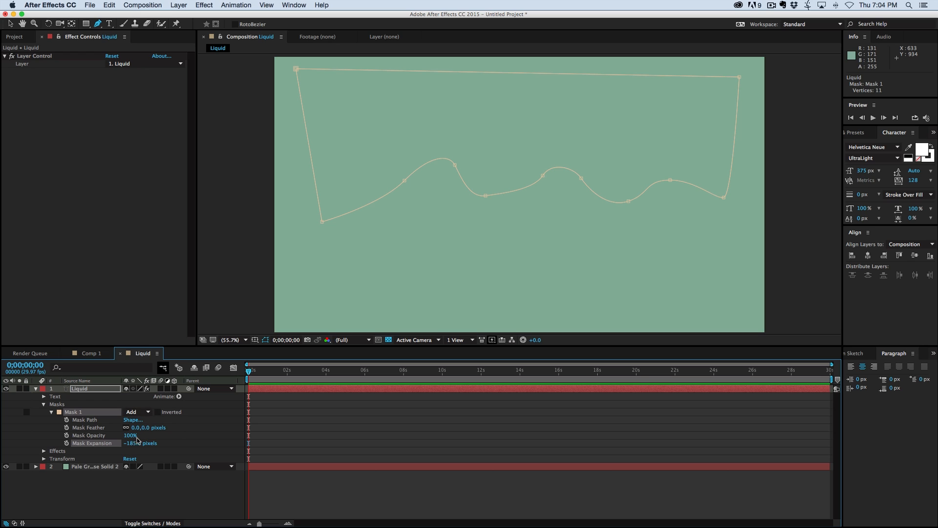
pyautogui.click(60, 442)
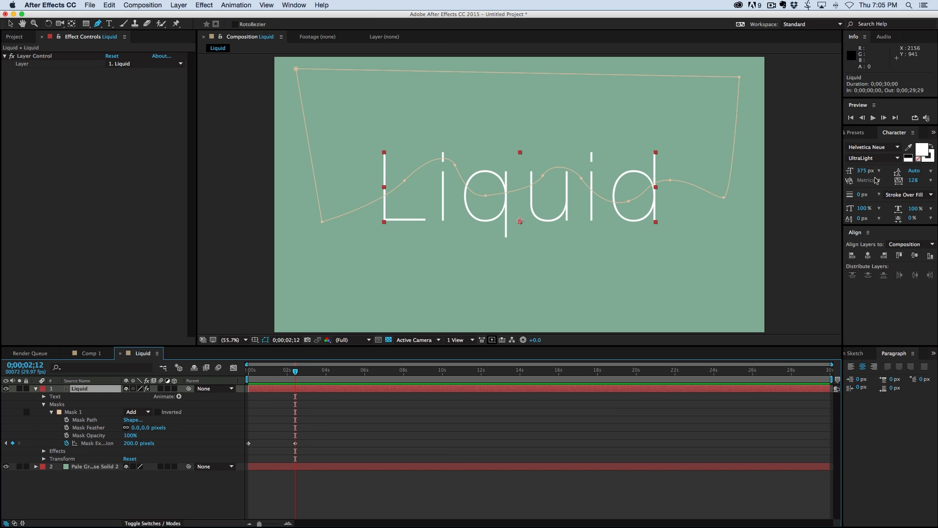
pyautogui.moveTo(862, 209)
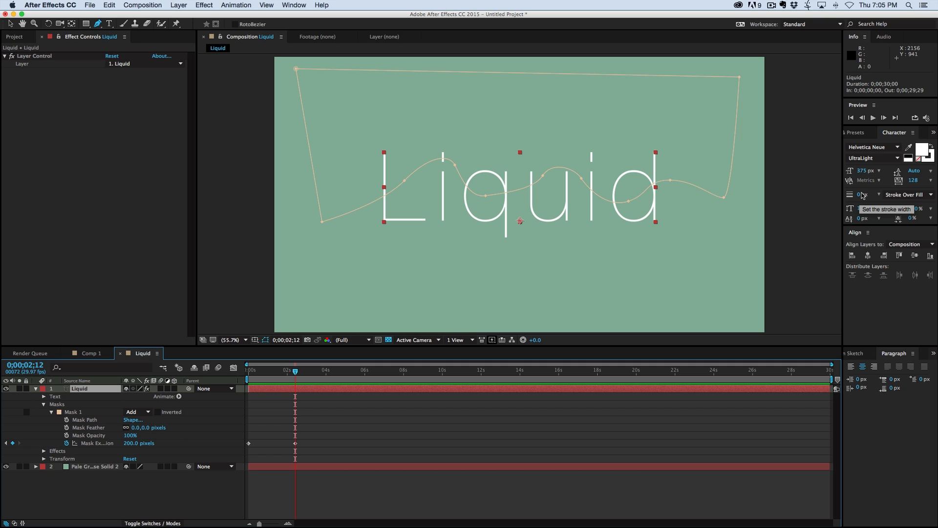
pyautogui.moveTo(932, 164)
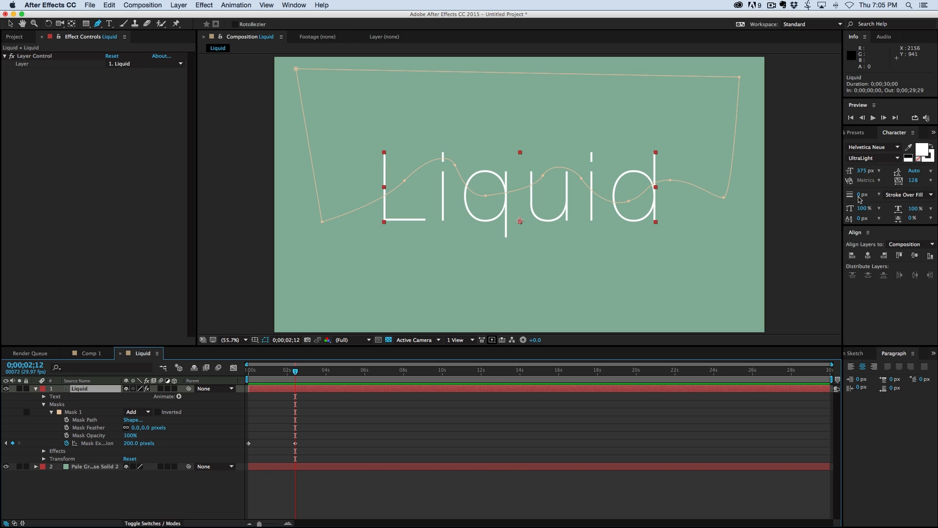
# - Set the Liquid text stroke width to 30 px in the Character panel
pyautogui.click(862, 194)
pyautogui.write('30')
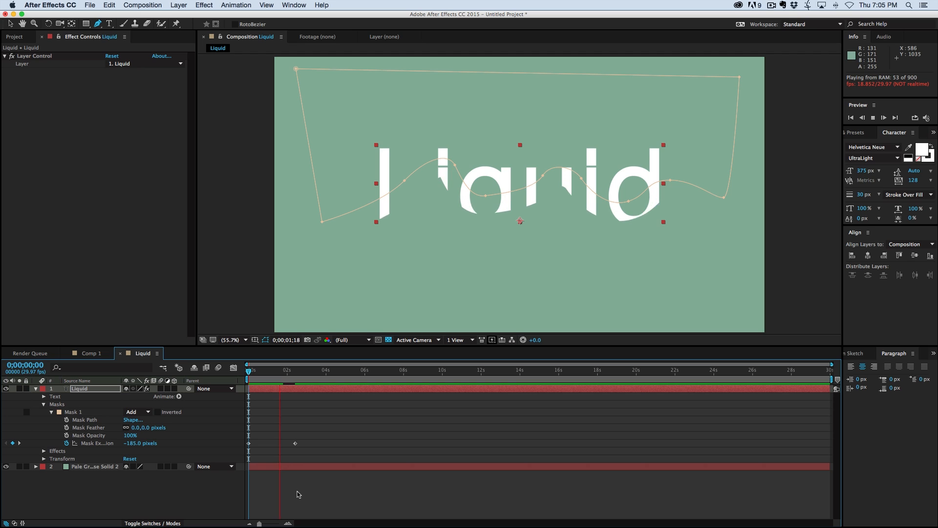
# - Stop the preview and duplicate the masked Liquid layer into Liquid 2
pyautogui.click(295, 372)
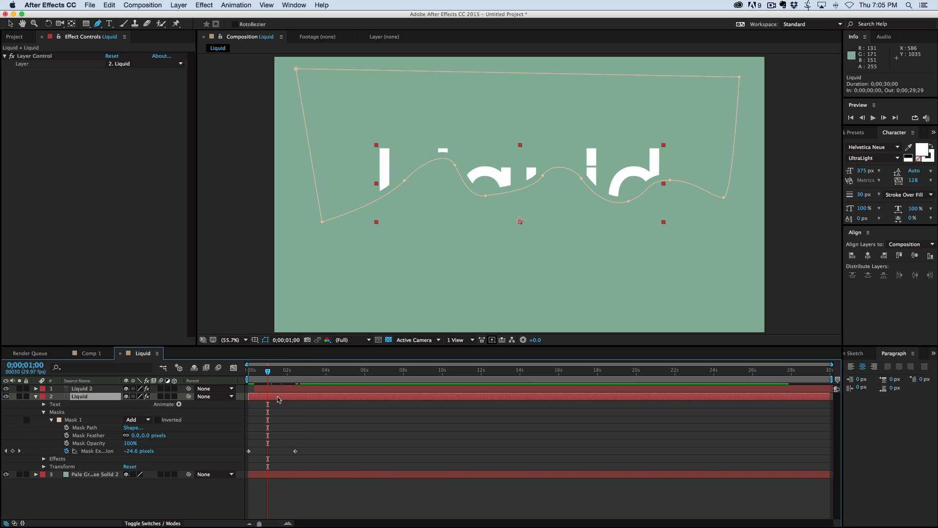
pyautogui.moveTo(931, 163)
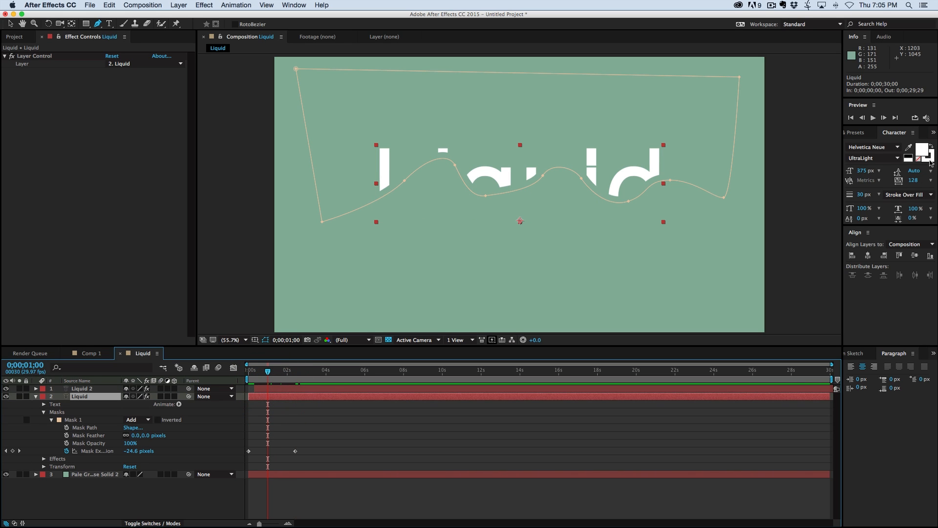
# - Give the Liquid text a pinkish-red #CC7878 stroke at 20 px
pyautogui.click(923, 151)
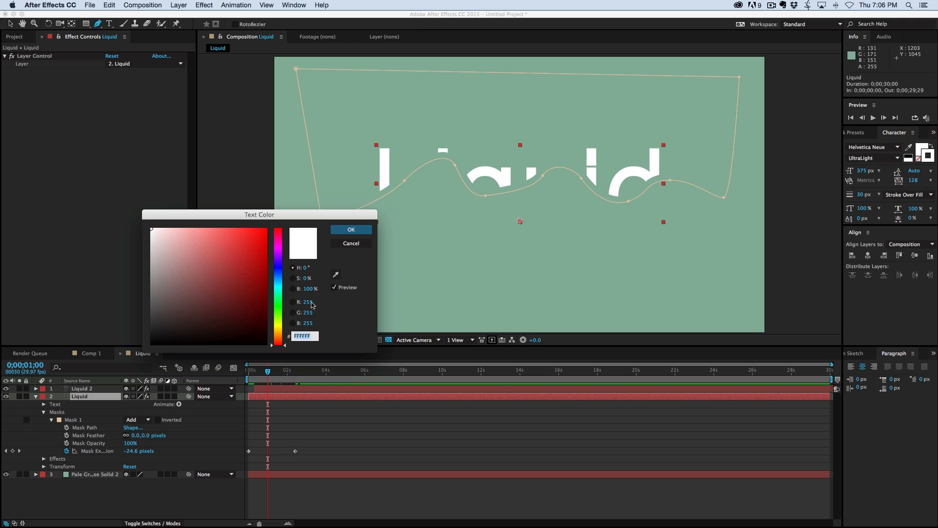
pyautogui.click(196, 252)
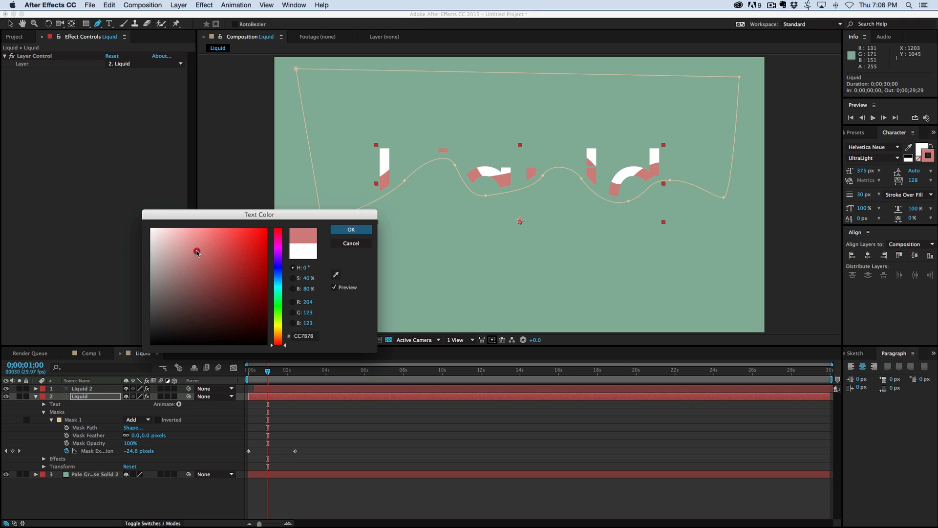
pyautogui.click(351, 229)
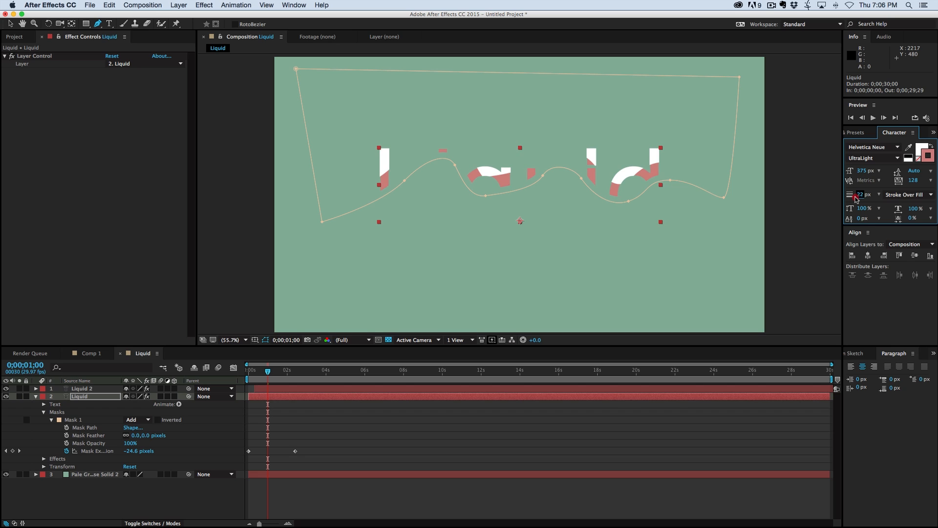
pyautogui.moveTo(861, 196)
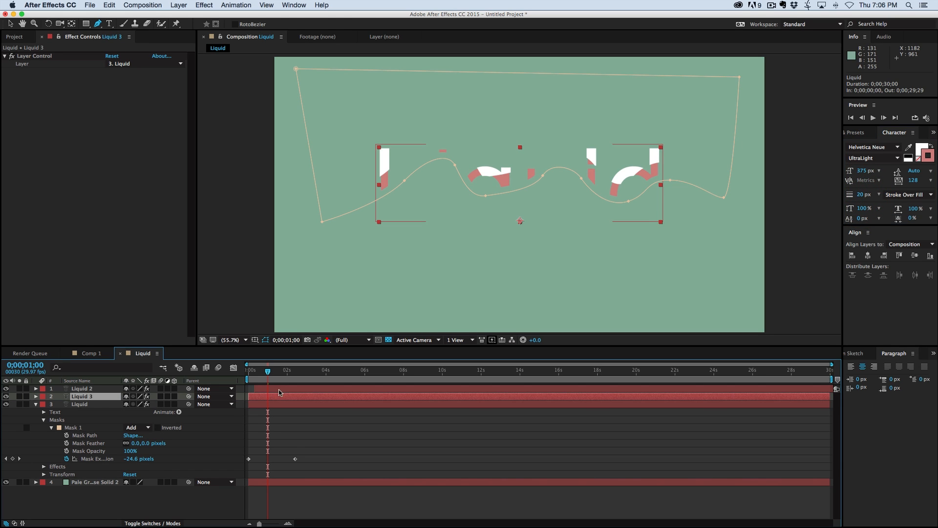
# - Stagger the duplicated text layers and recolour the bottom Liquid copy bright green
pyautogui.click(81, 388)
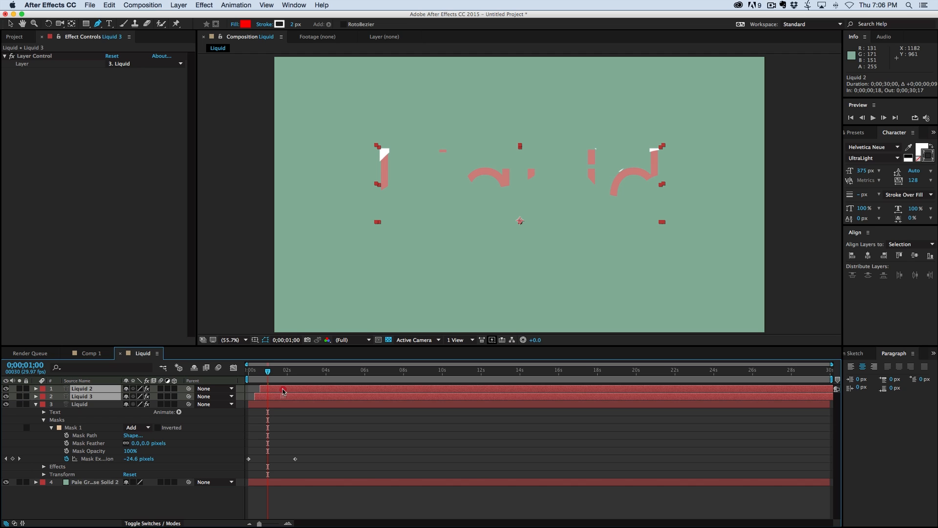
pyautogui.click(79, 404)
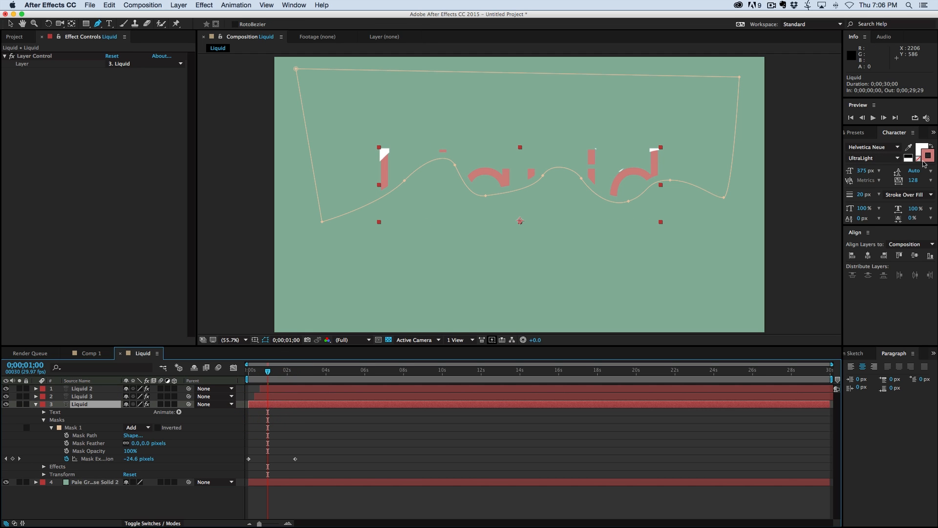
pyautogui.click(925, 154)
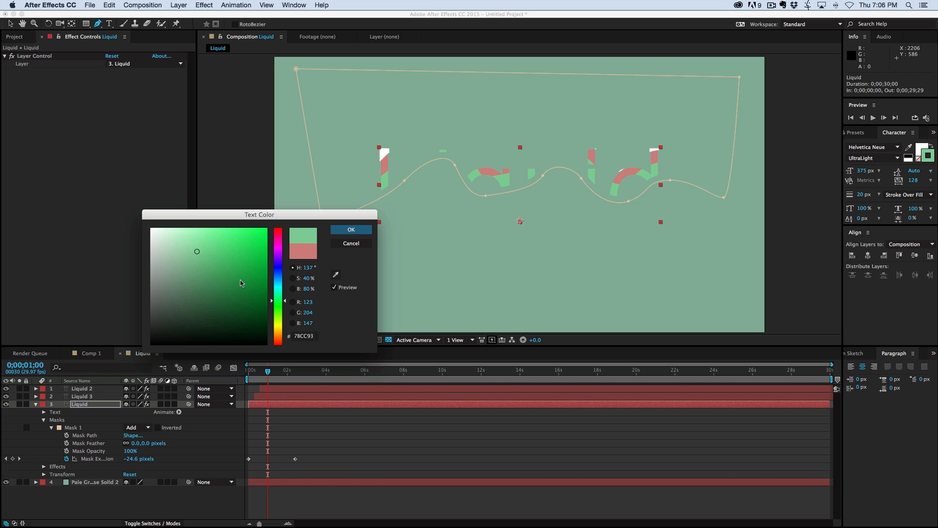
pyautogui.click(217, 237)
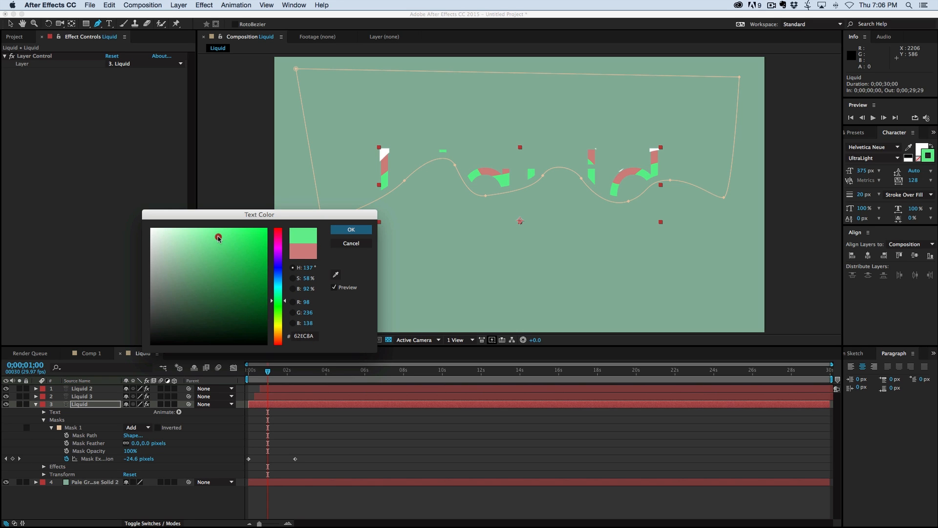
pyautogui.click(351, 228)
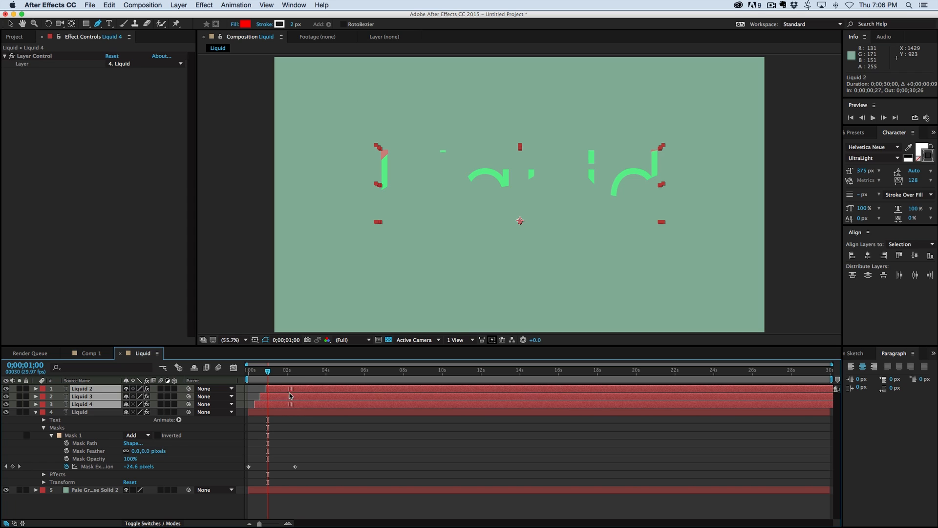
# - Offset the new copy's in-point and recolour the bottom text layer yellow
pyautogui.click(79, 411)
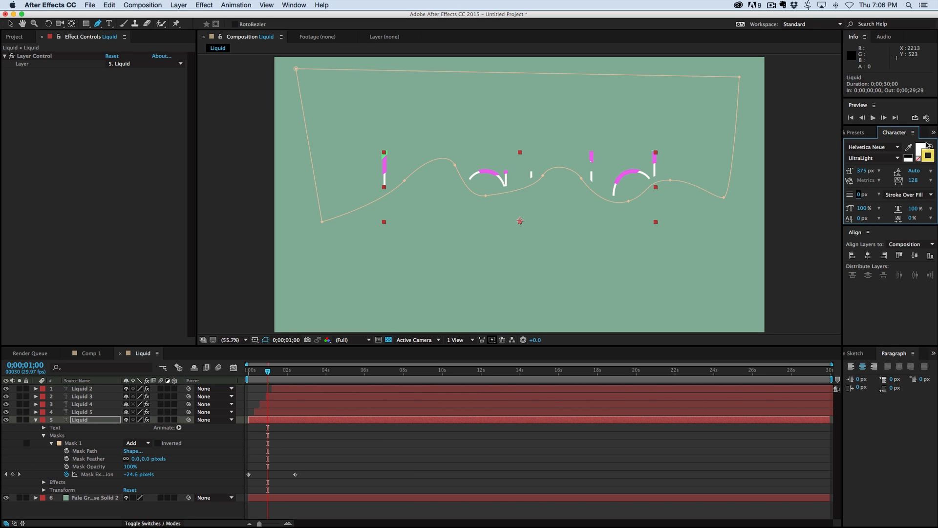
pyautogui.moveTo(926, 147)
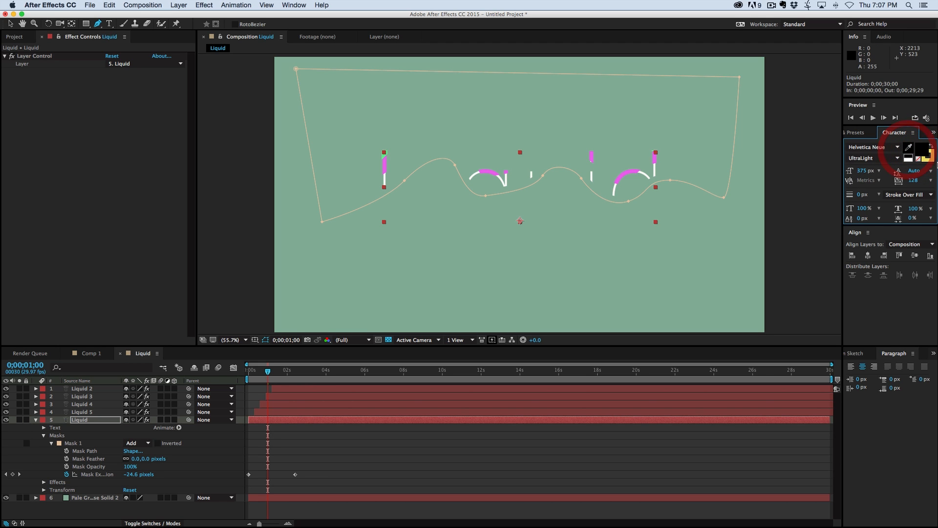
pyautogui.click(926, 147)
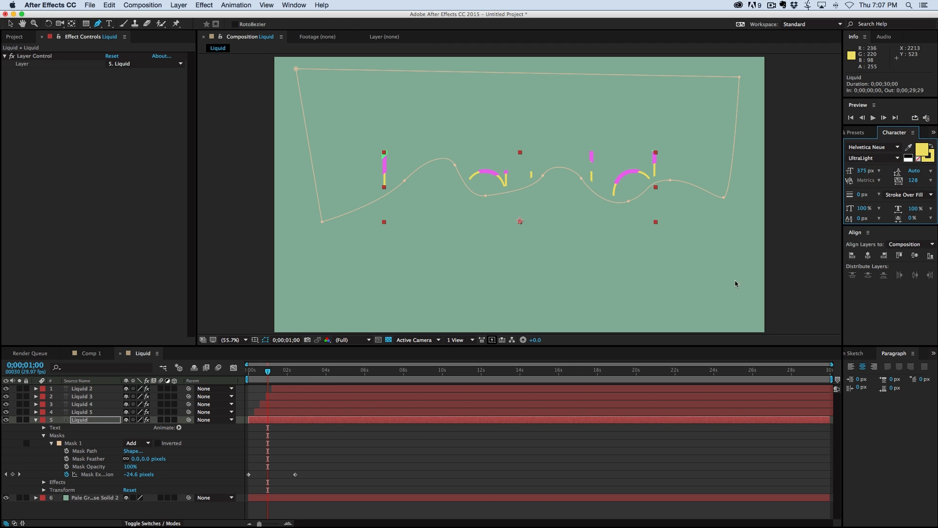
pyautogui.click(872, 117)
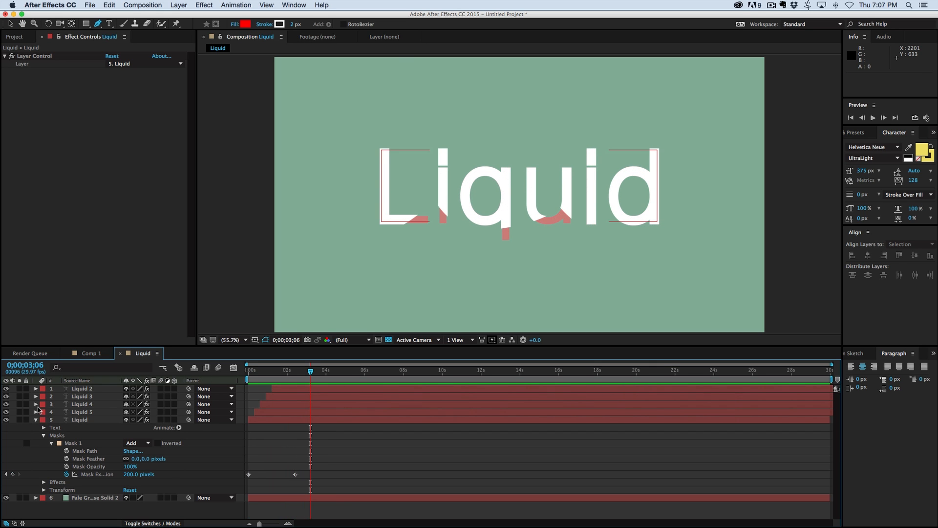
# - Retype the bottom layer's wording as MIKEY so all copies update, then preview
pyautogui.click(35, 419)
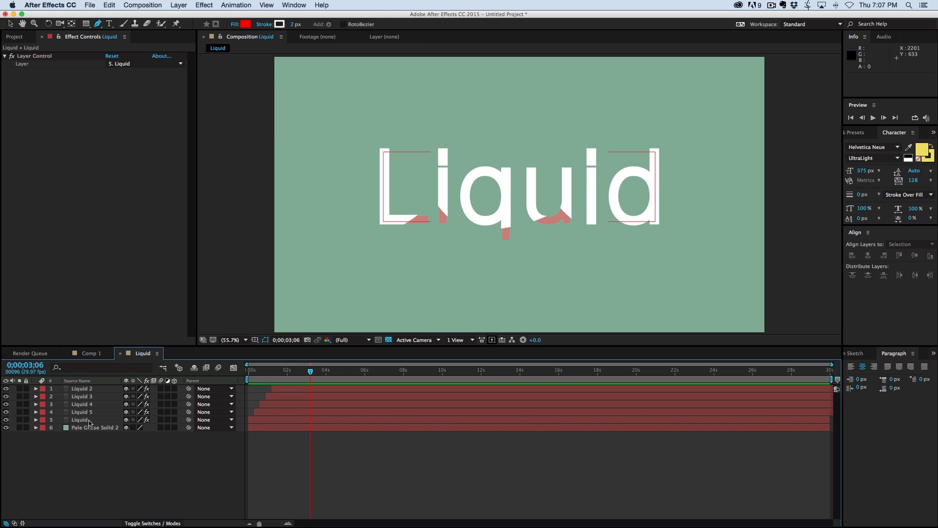
pyautogui.click(79, 419)
pyautogui.write('MIKEY')
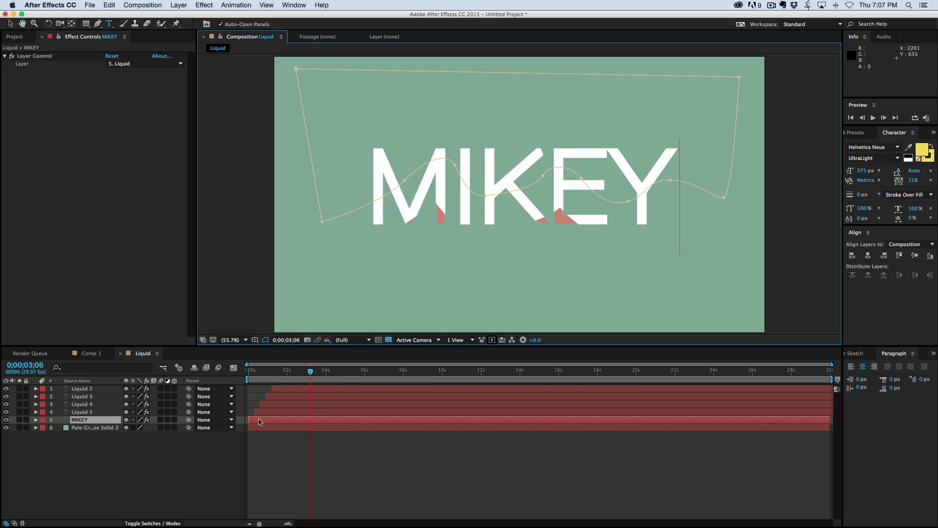
pyautogui.click(234, 368)
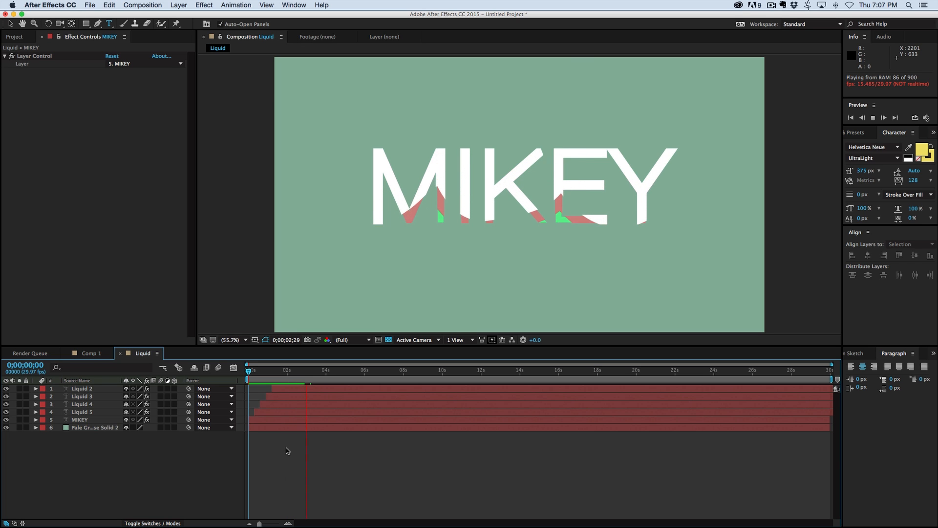
pyautogui.click(178, 5)
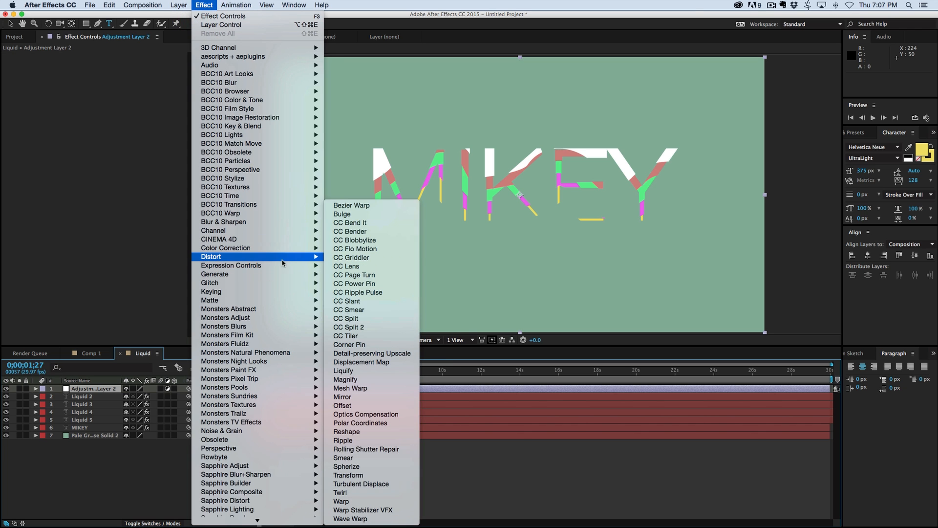
# - Apply Turbulent Displace to the new adjustment layer and lower its Size to 19
pyautogui.click(362, 484)
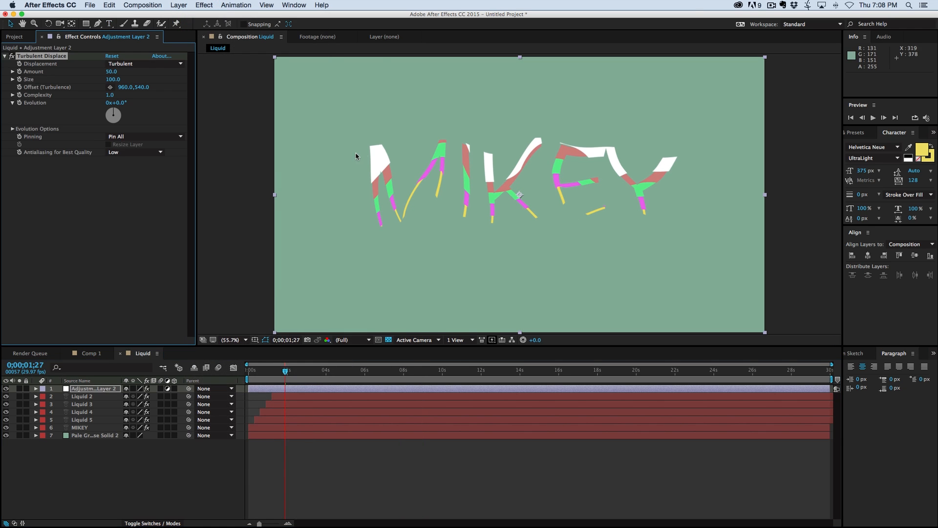
pyautogui.moveTo(434, 163)
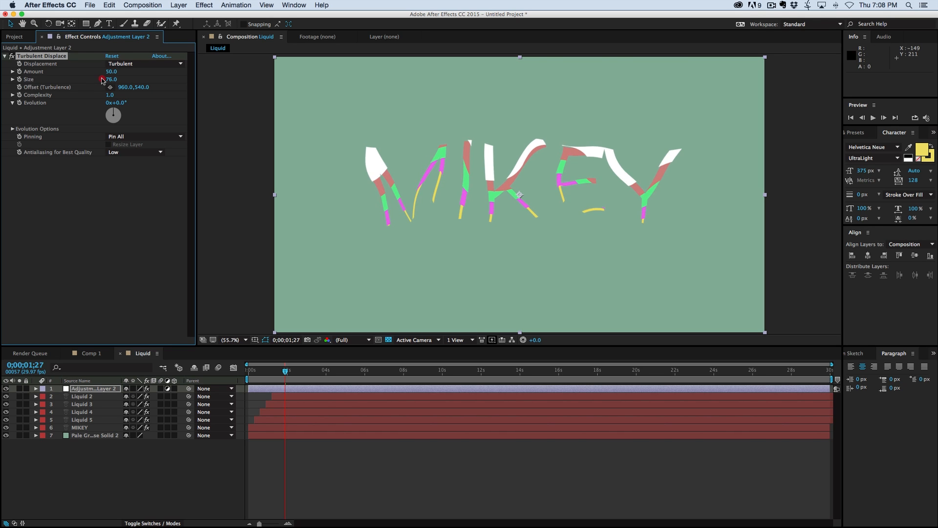
pyautogui.moveTo(111, 79); pyautogui.dragTo(78, 79)
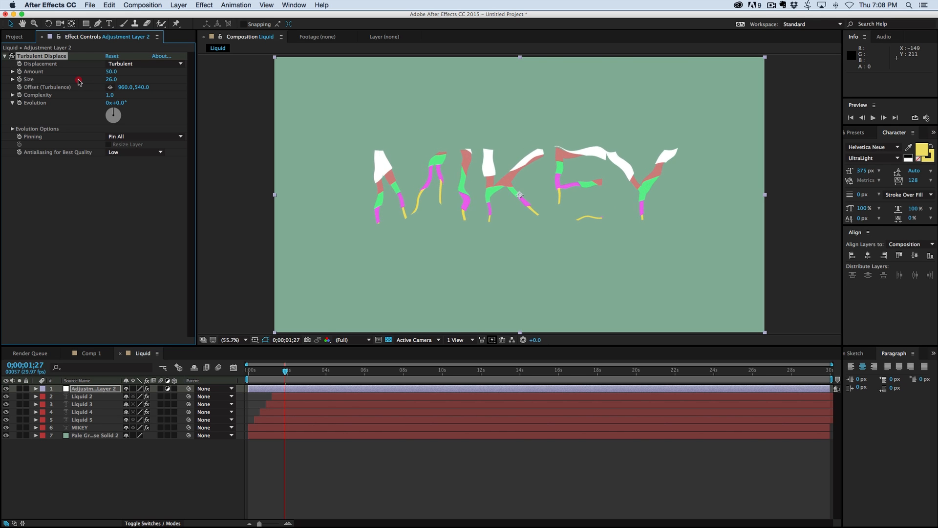
pyautogui.moveTo(111, 80); pyautogui.dragTo(108, 79)
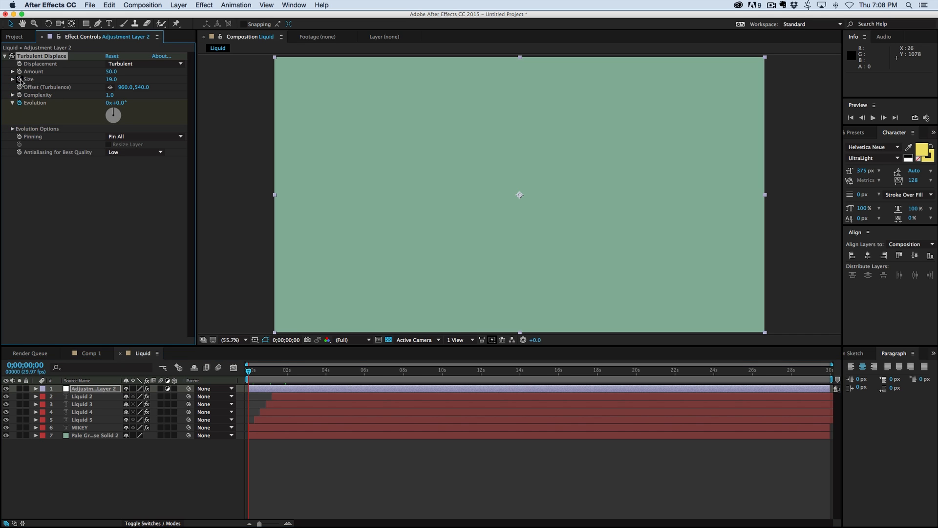
pyautogui.moveTo(307, 361)
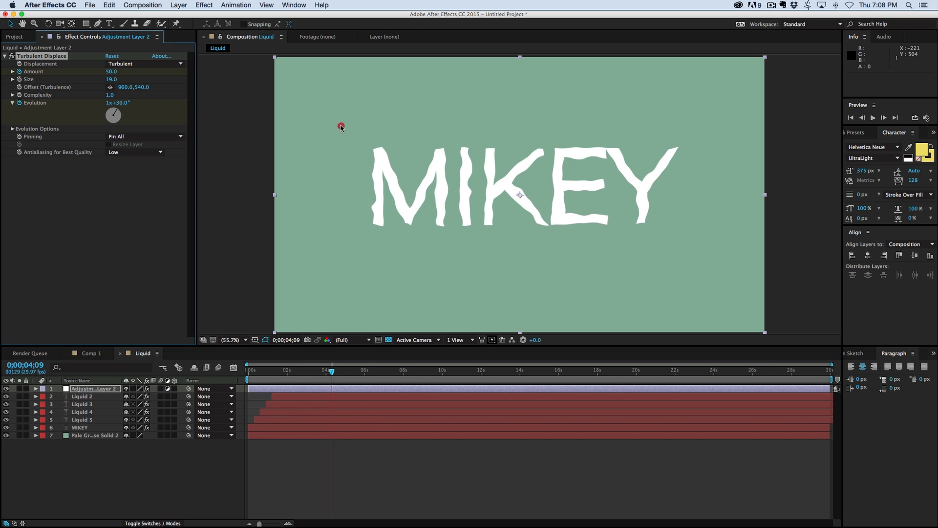
# - Keyframe Evolution from 0 at 0:00 to 1x+30° at 4:09, then deselect the layers
pyautogui.moveTo(113, 115); pyautogui.dragTo(124, 124)
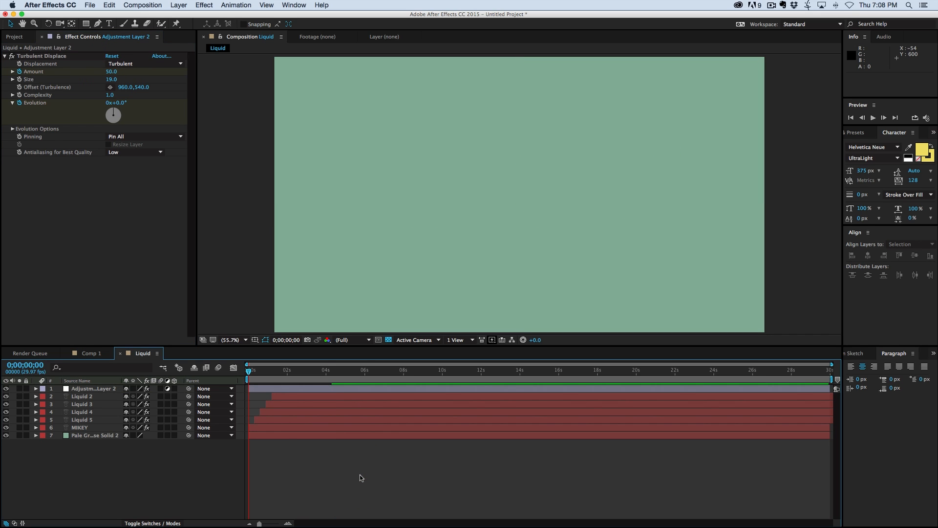
pyautogui.click(873, 117)
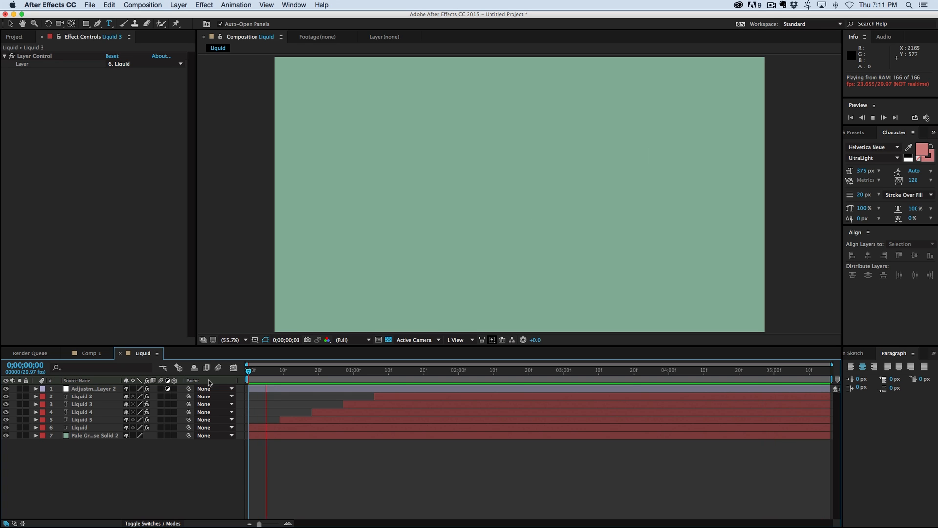
# - RAM-preview the staggered multicolour Liquid reveal with the turbulent distortion
pyautogui.click(883, 117)
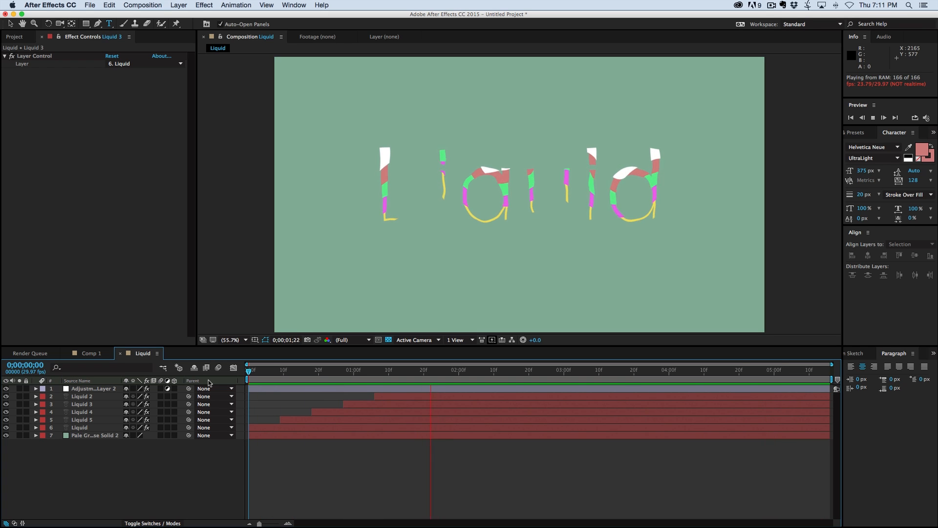